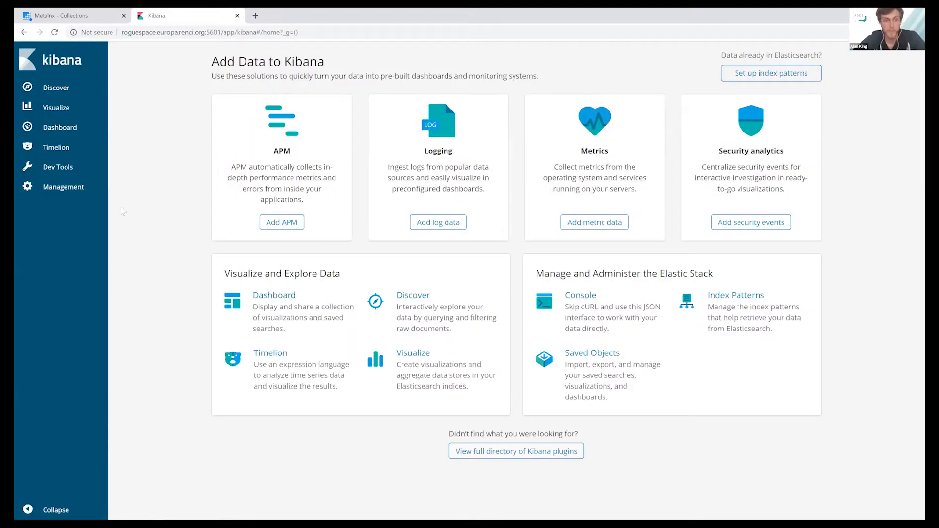
mouse_move(164, 71)
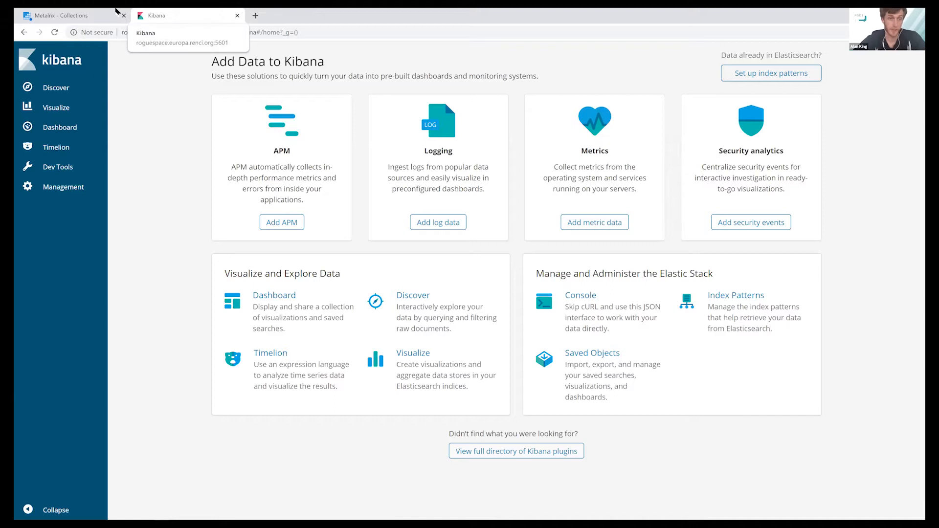
Return to the Metalnx collections page and clear Chrome's password breach warning.
left_click(69, 15)
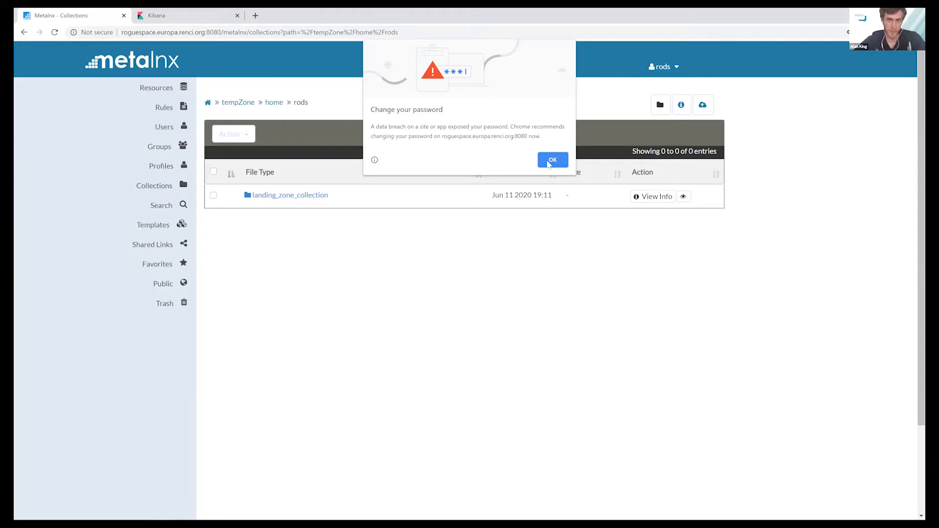
left_click(553, 160)
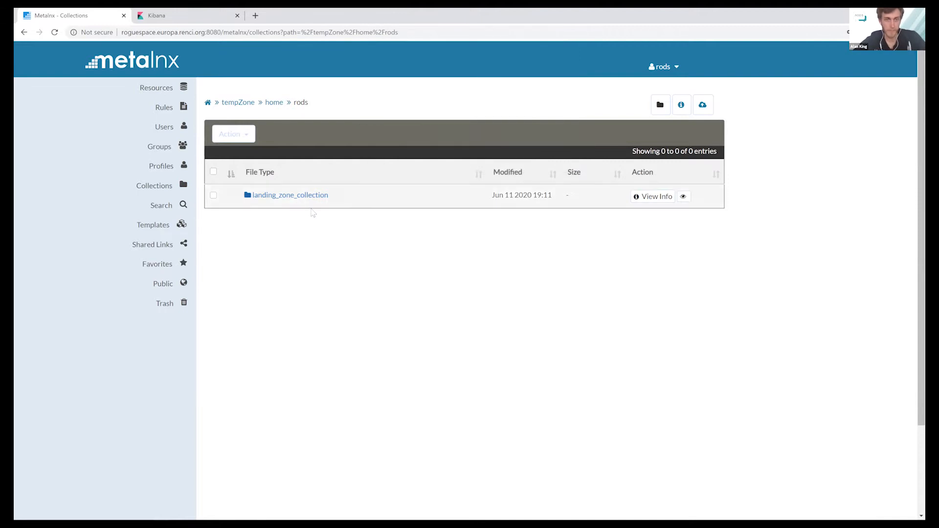
mouse_move(332, 197)
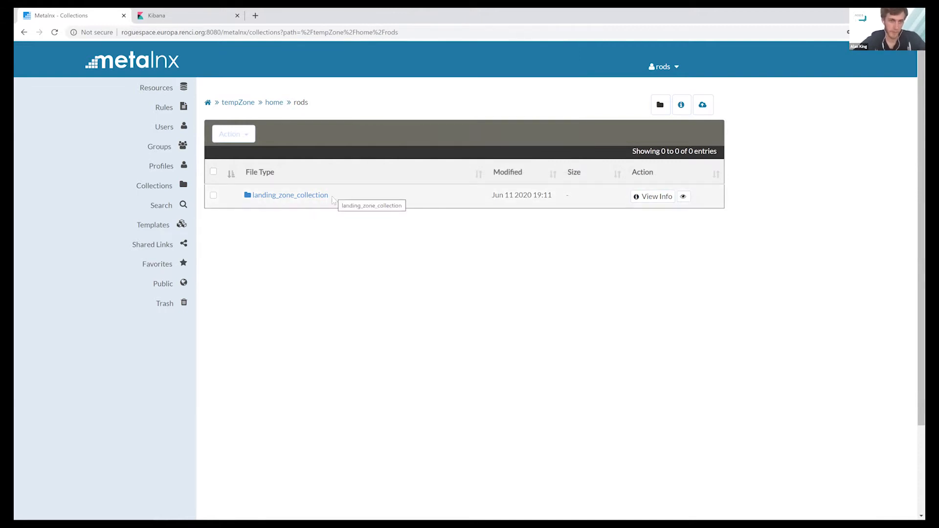
mouse_move(213, 195)
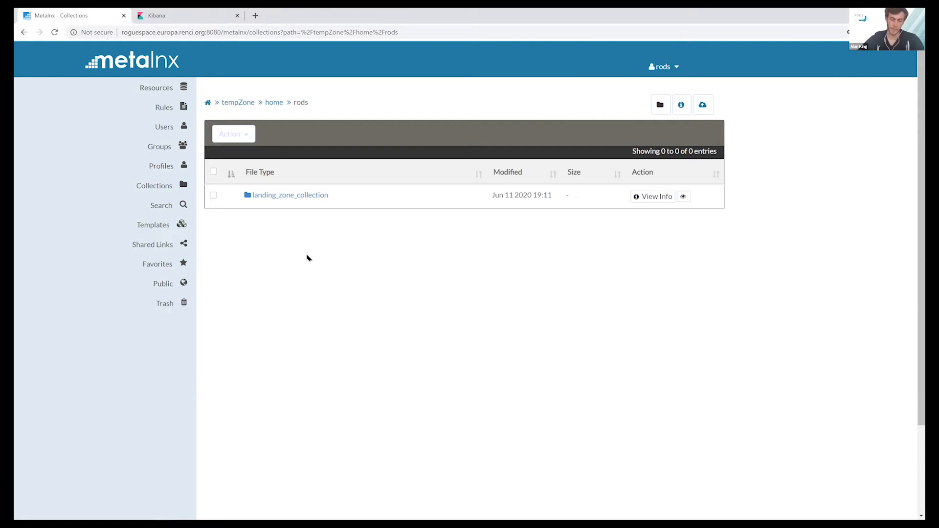
mouse_move(405, 215)
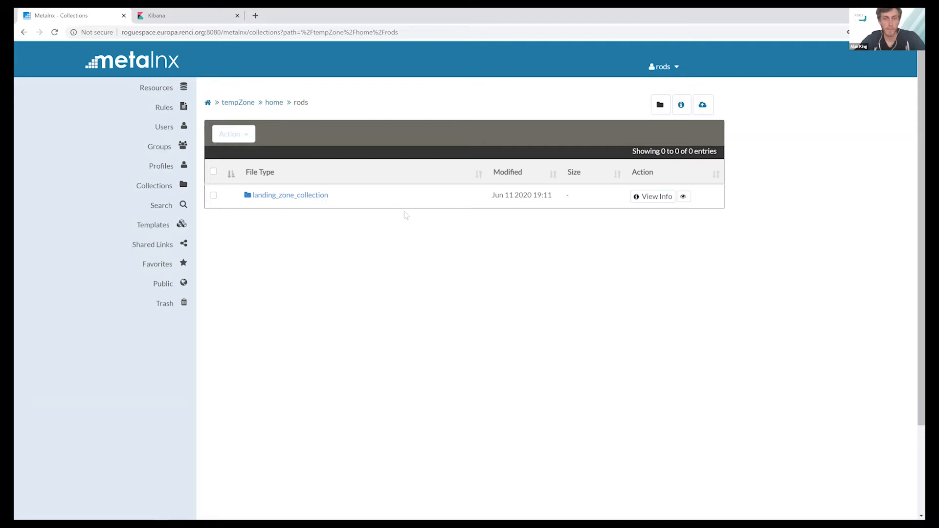
mouse_move(354, 278)
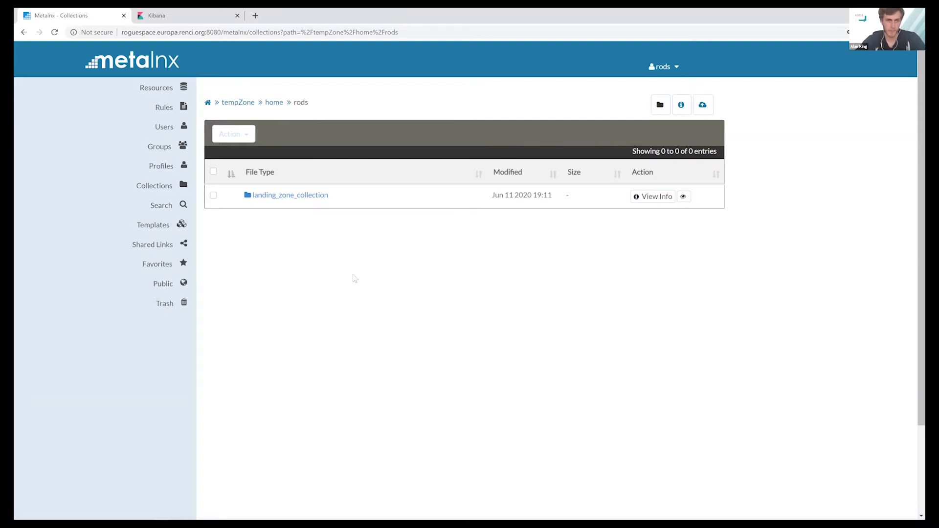
mouse_move(534, 287)
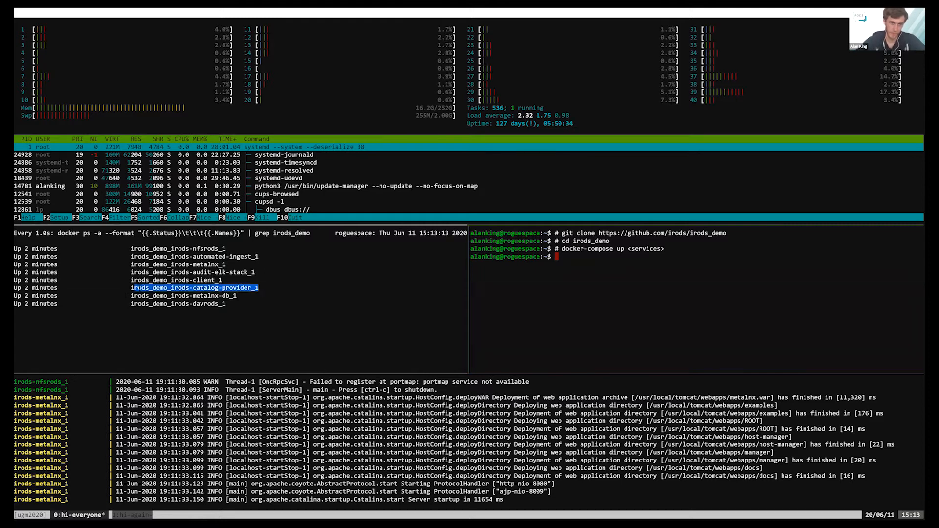
mouse_move(469, 268)
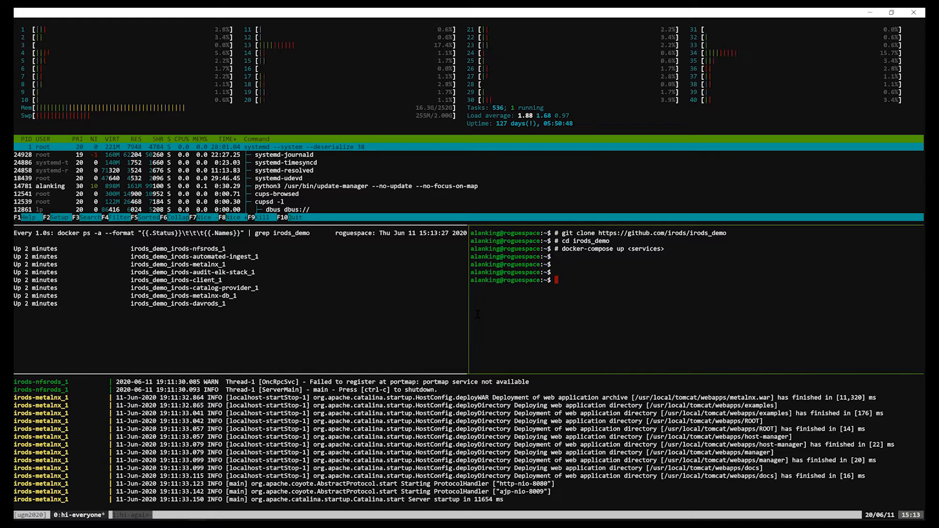
Enter the irods_demo_irods-client_1 container, run iinit and ils to see landing_zone_collection, then exit.
type("docer exec")
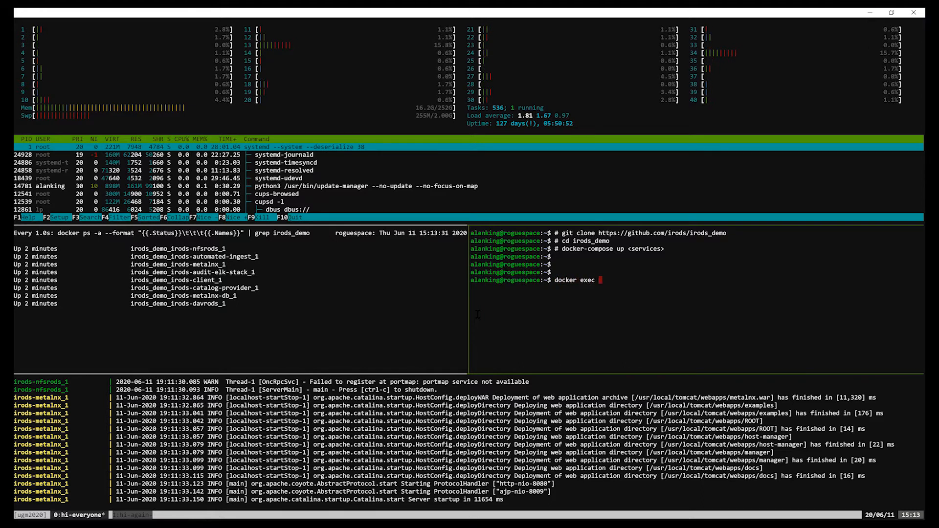
type("-it irods_demo_irods-client_1 /bin/bash")
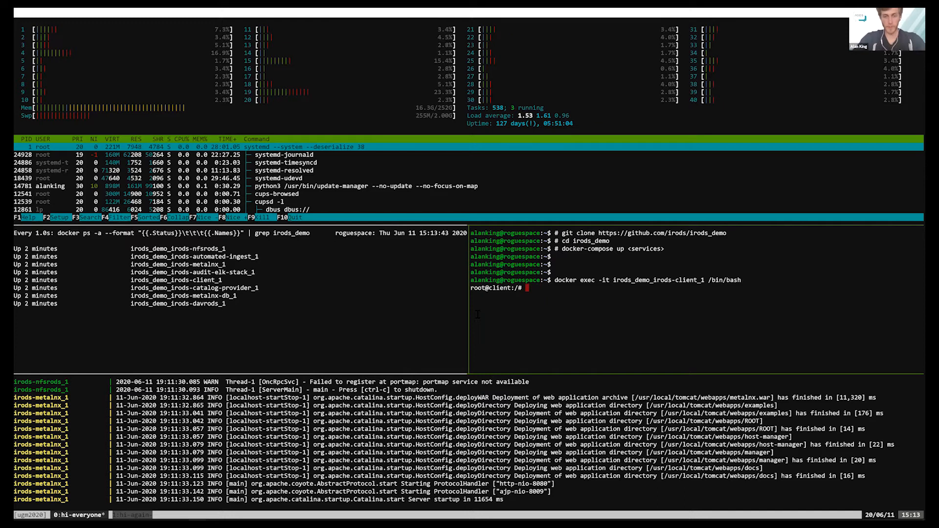
type("iinit")
type("ils")
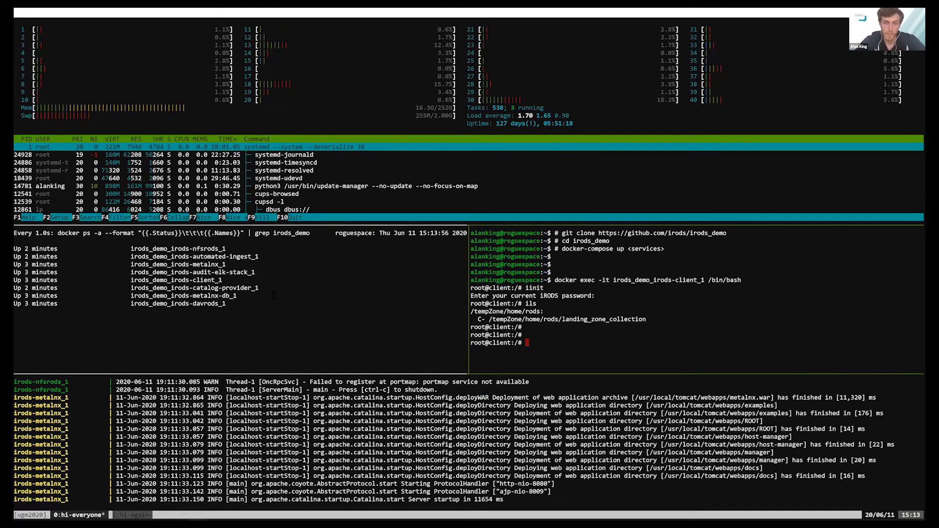
type("exit")
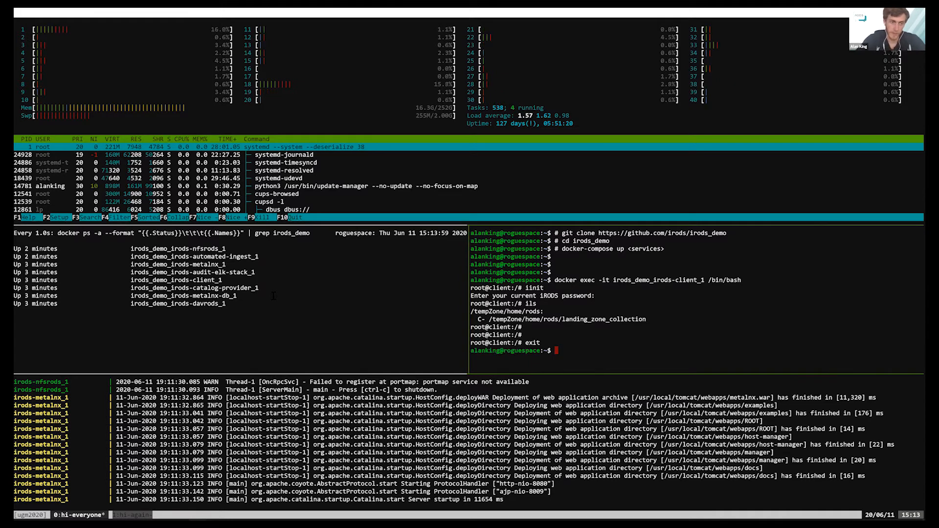
List the empty host /tmp/landing_zone, then list the client container's root (start_client.sh) and exit.
type("docker")
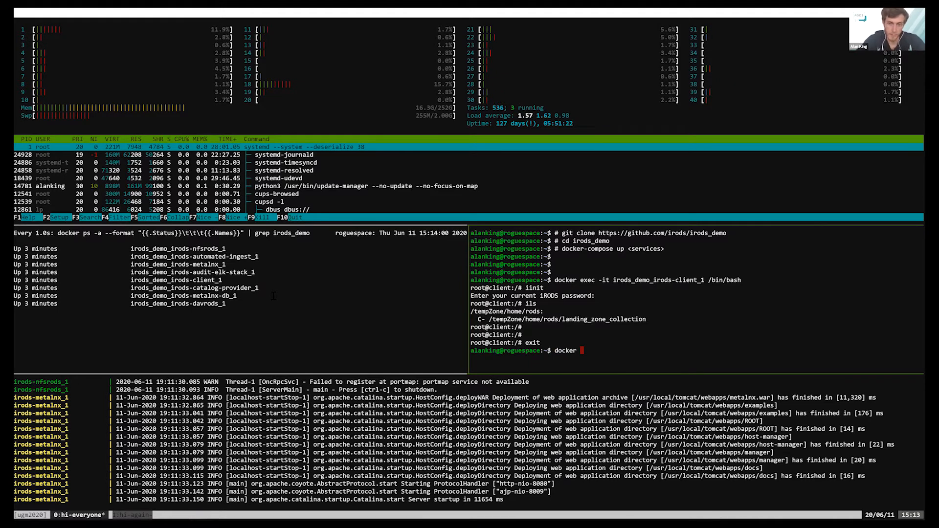
type("exec -")
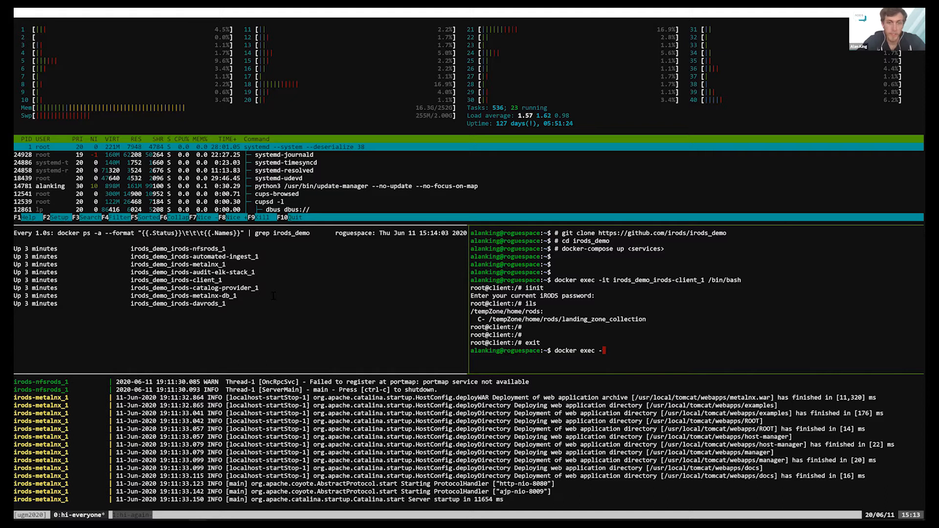
type("it")
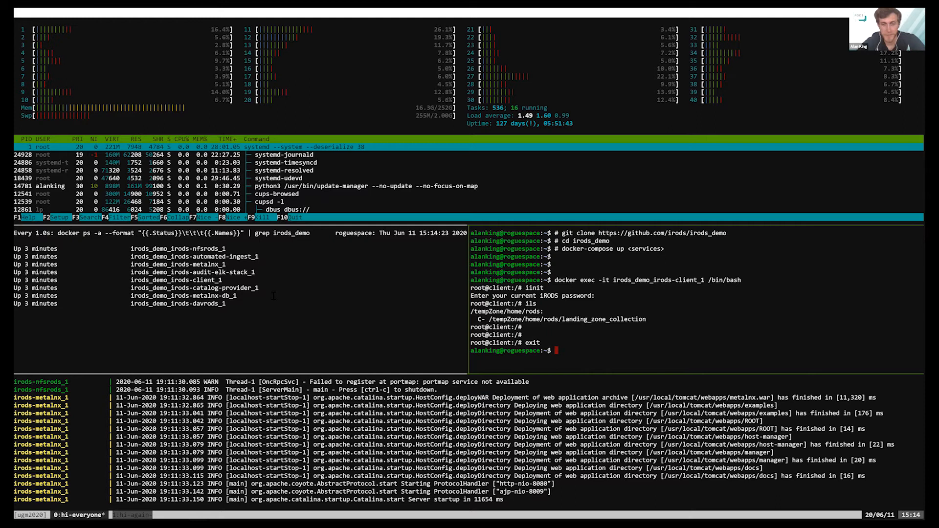
type("ls /tmp/landing_zone/")
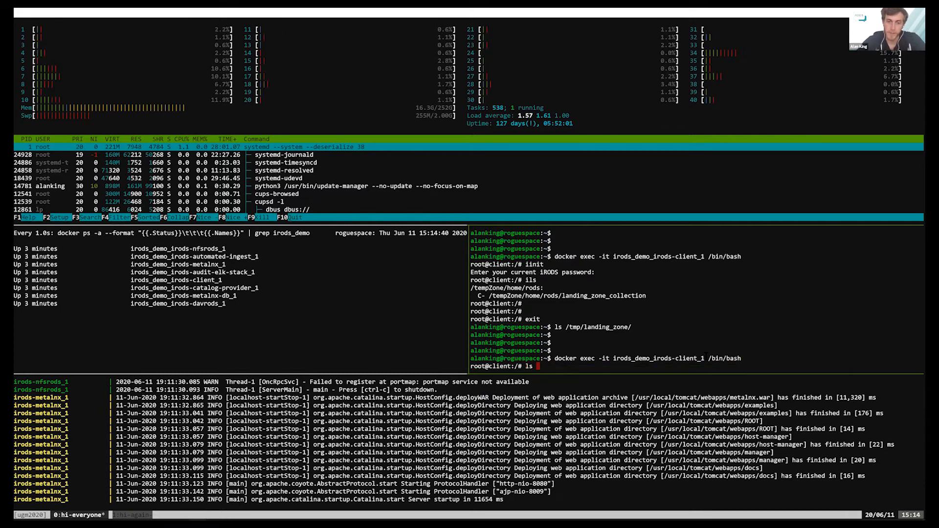
key("Return")
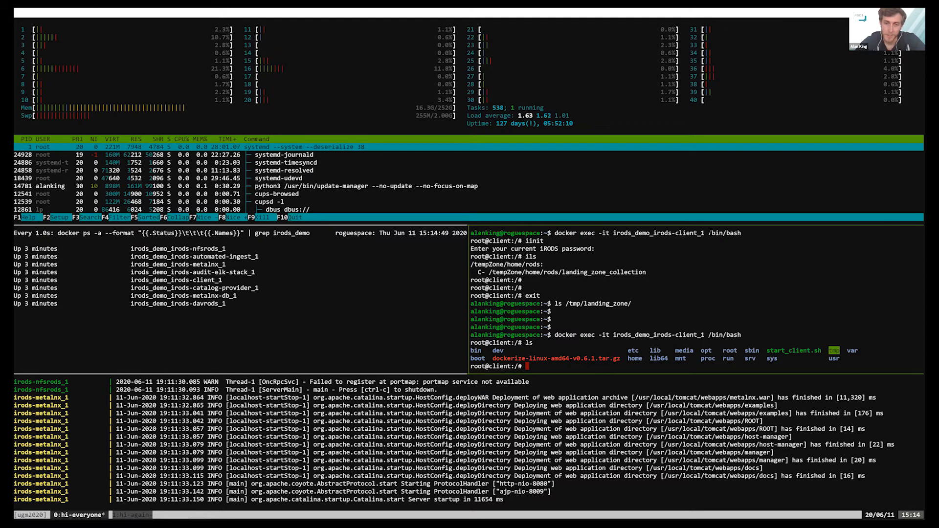
type("exit")
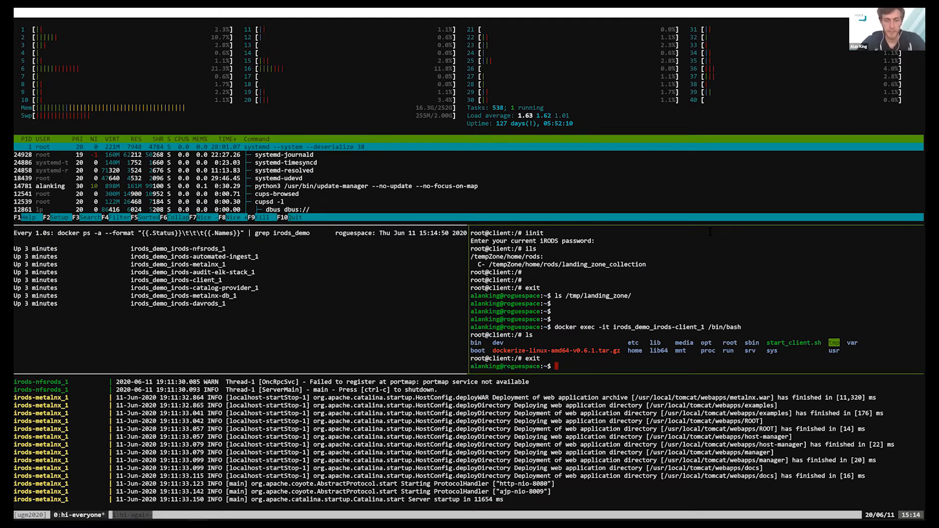
Copy aptiv.py from the home directory into /tmp/landing_zone with sudo cp.
type("sudo cp")
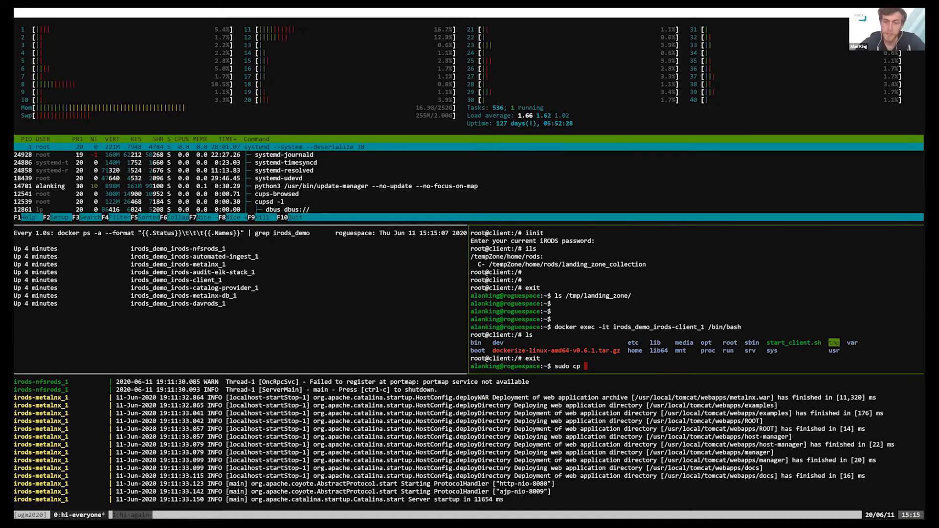
type("doc")
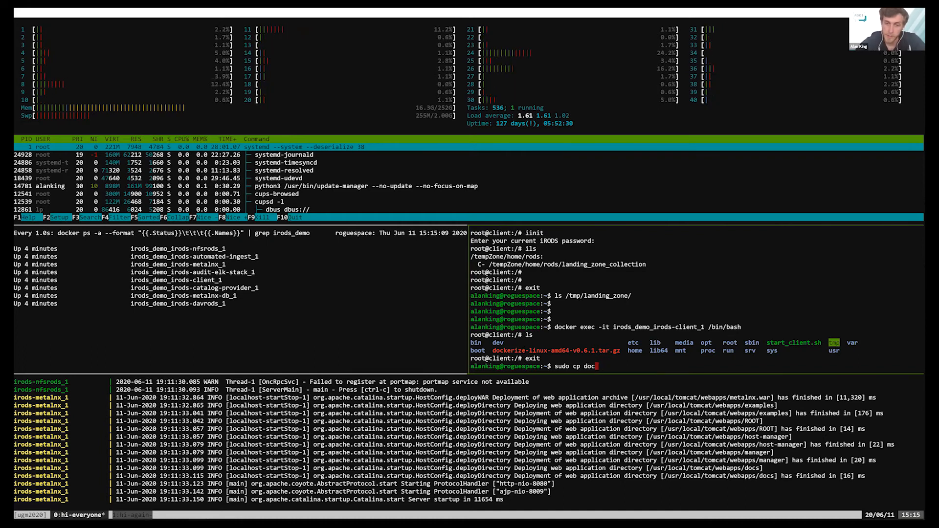
key("Return")
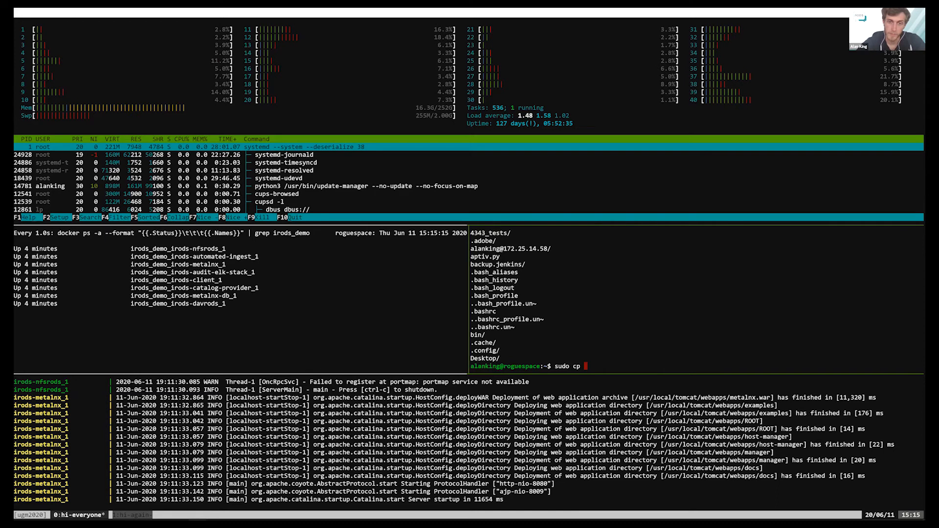
type("aptiv.py")
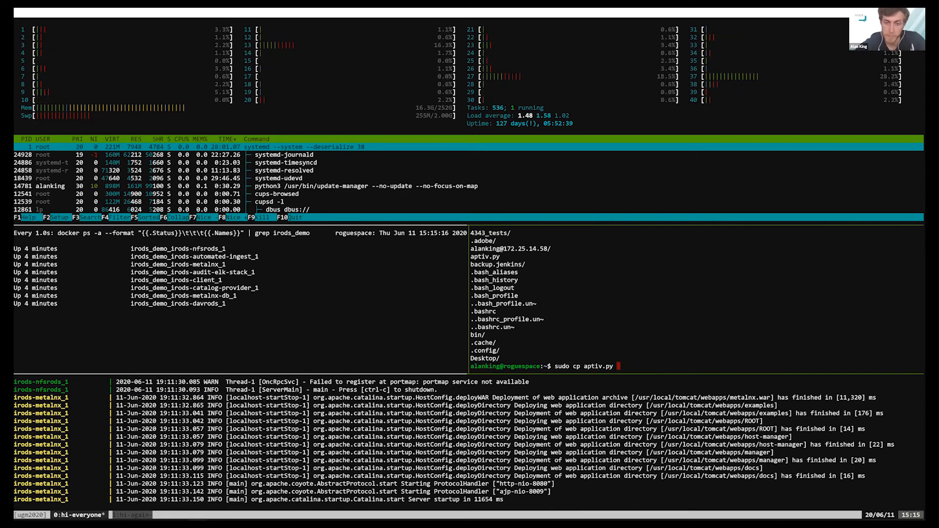
type("/tmp")
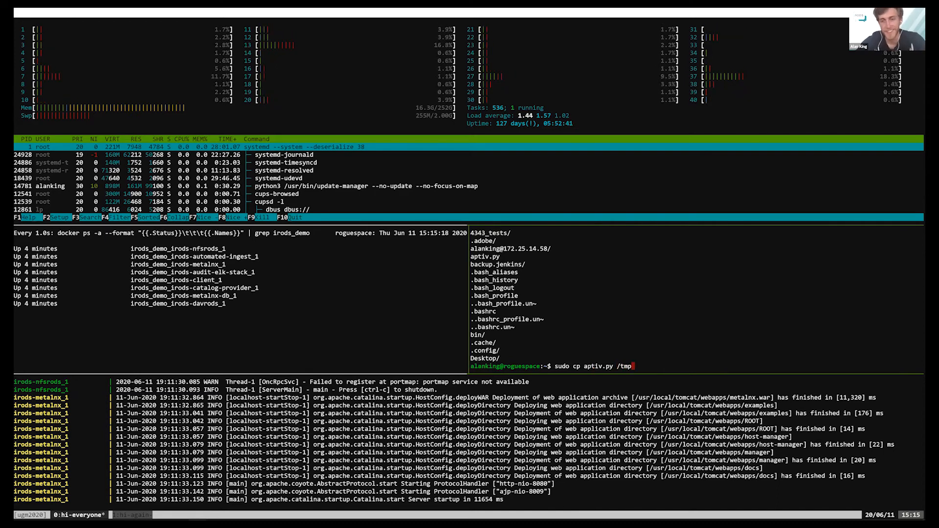
type("landing_zone")
type("ils -")
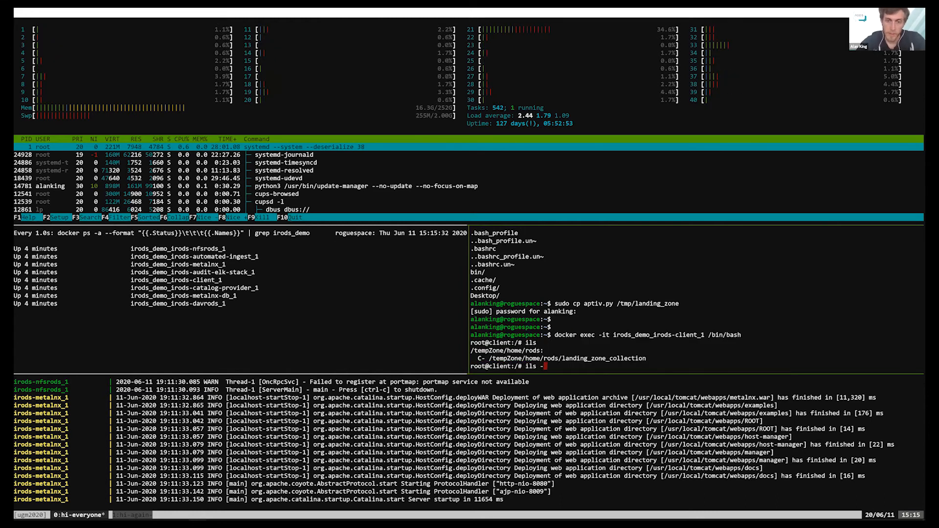
Run ils -l in the client container to see the ingested aptiv.py in detail.
key("Return")
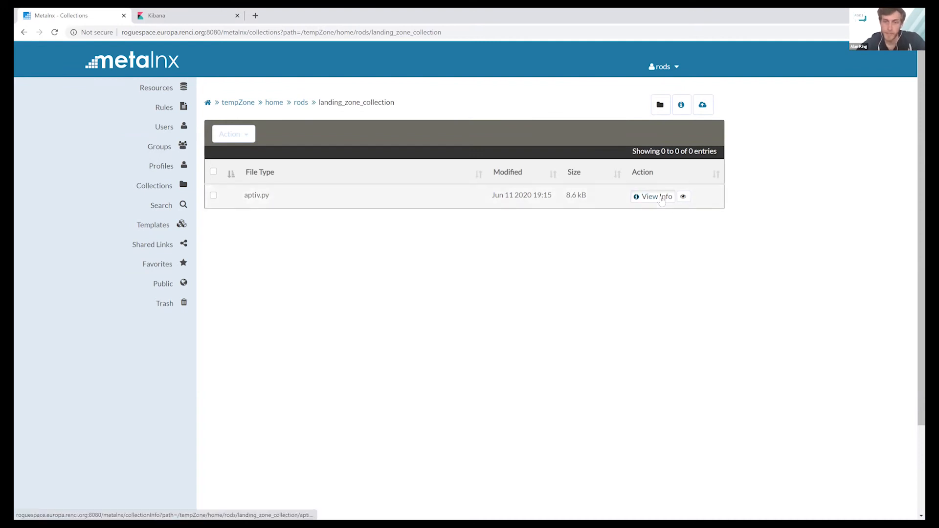
View Info on aptiv.py and scroll its Details showing owner rods, created Jun 11 19:15:26 and vault path.
left_click(653, 196)
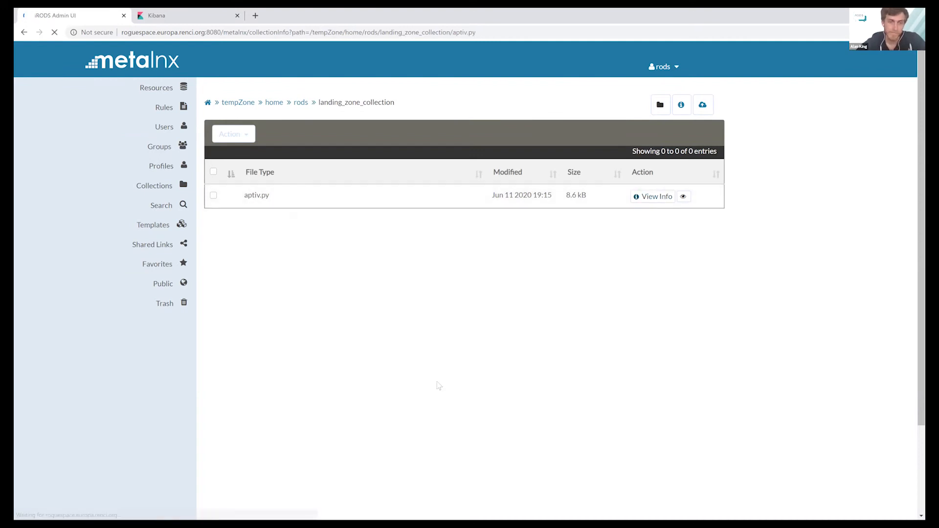
left_click(656, 195)
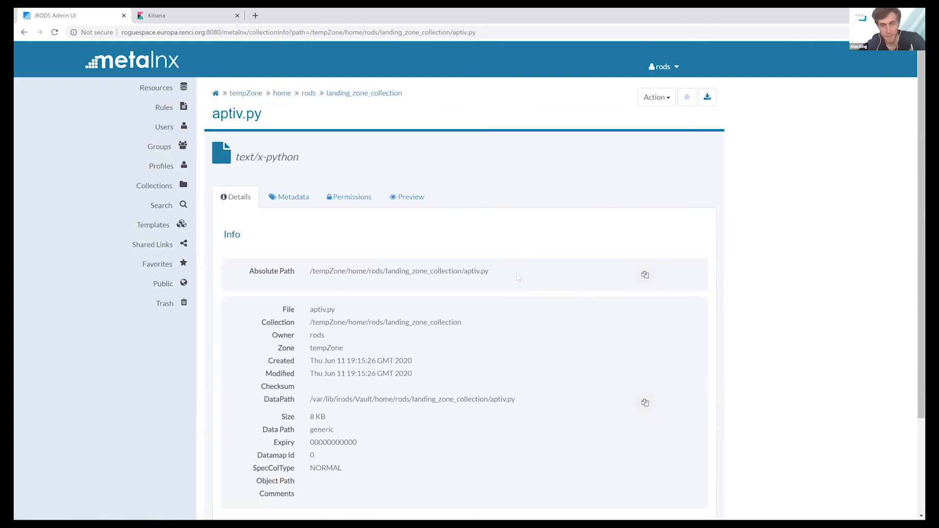
scroll("down", 3)
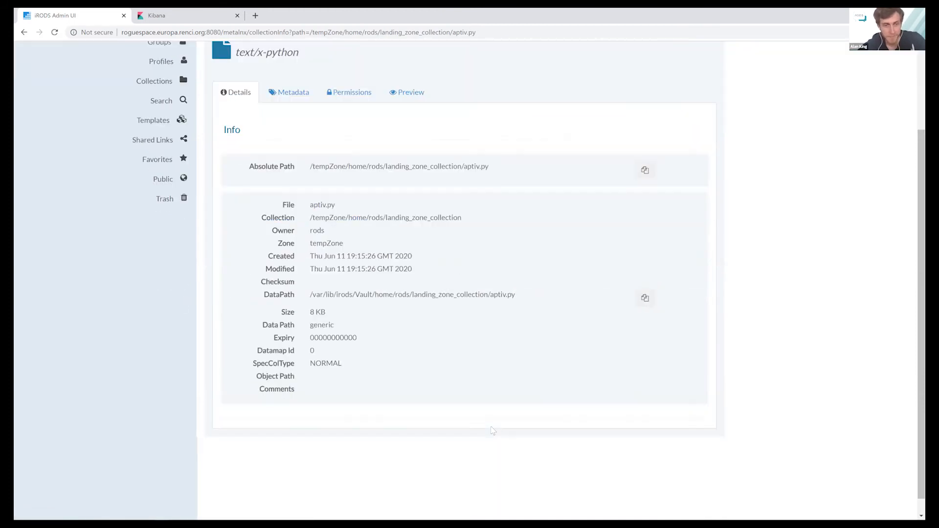